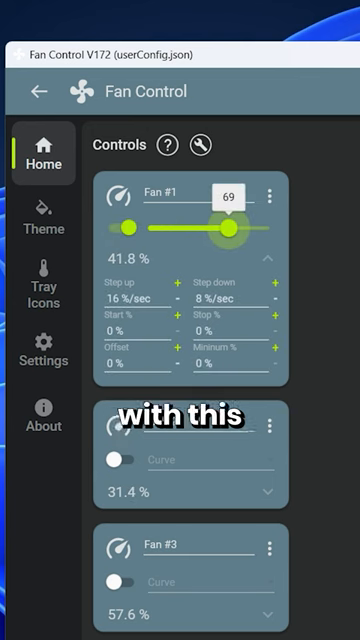
- Switch Fan #1 to manual control at 69% via its options menu
{"action": "left_click", "coordinate": [274, 196]}
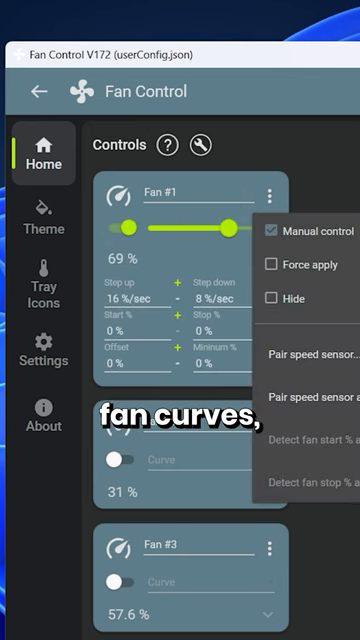